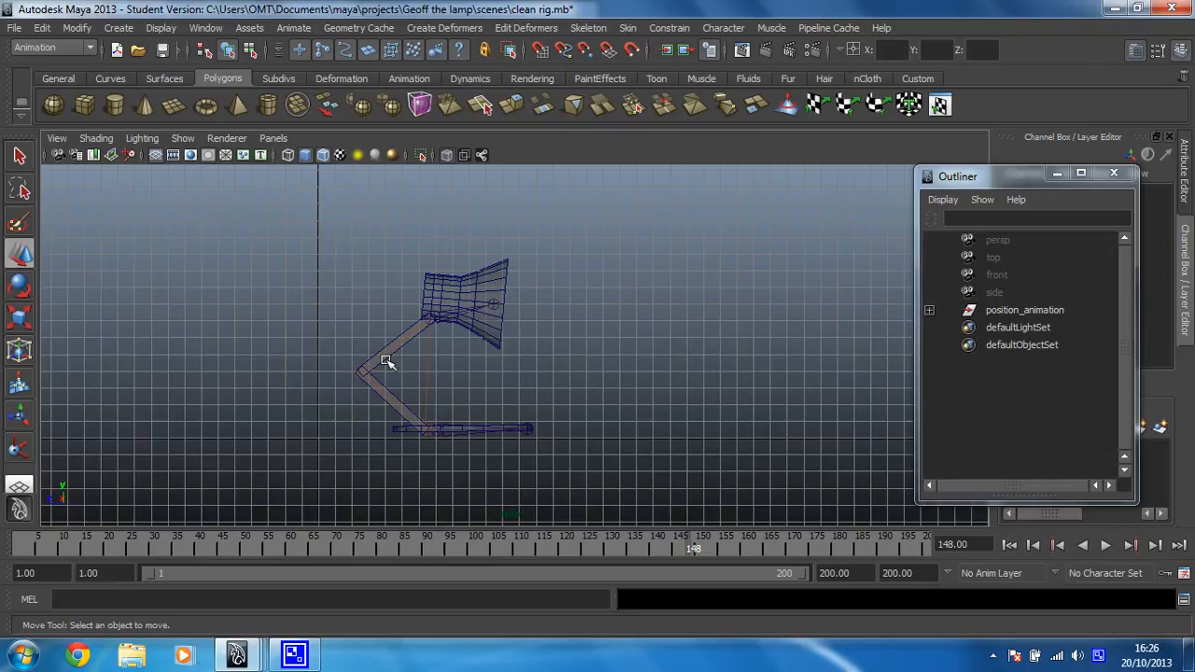
Open the Graph Editor and drag the Outliner window further down the screen
{"action": "left_click", "coordinate": [511, 253]}
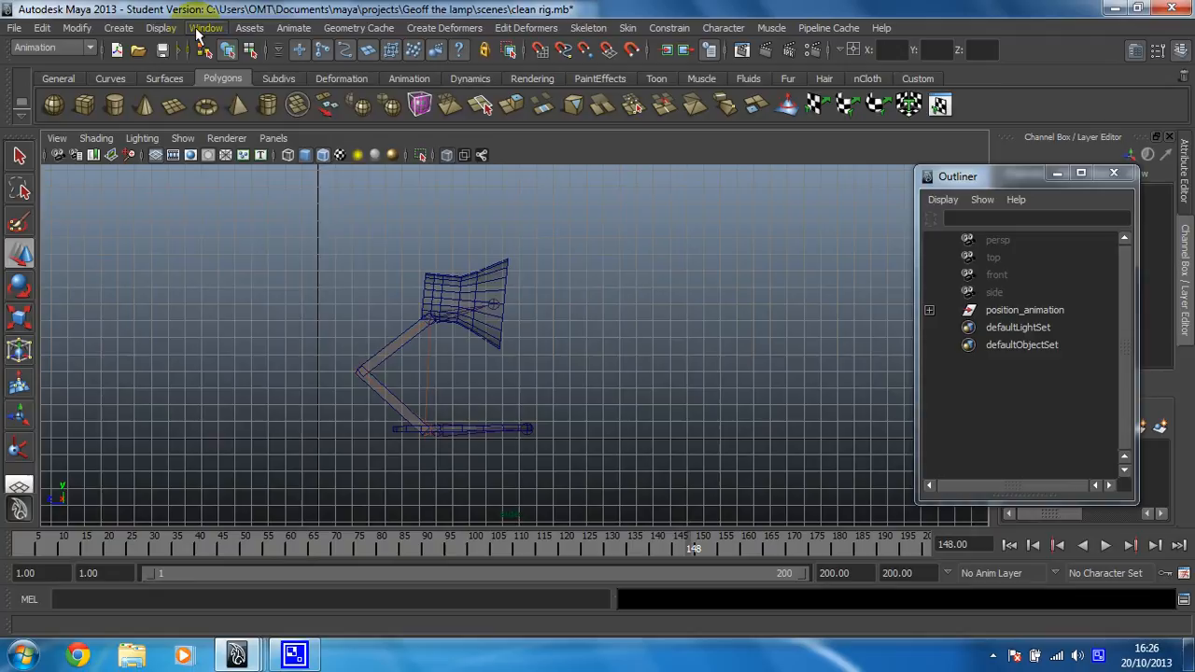
{"action": "left_click", "coordinate": [206, 27]}
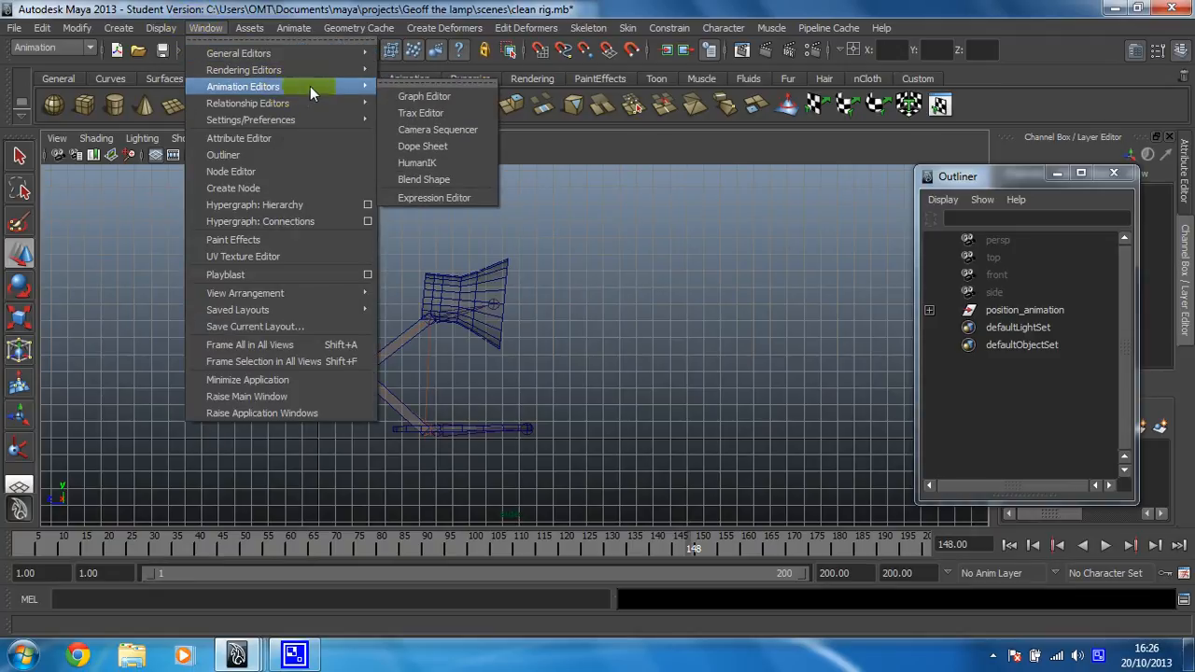
{"action": "left_click", "coordinate": [423, 96]}
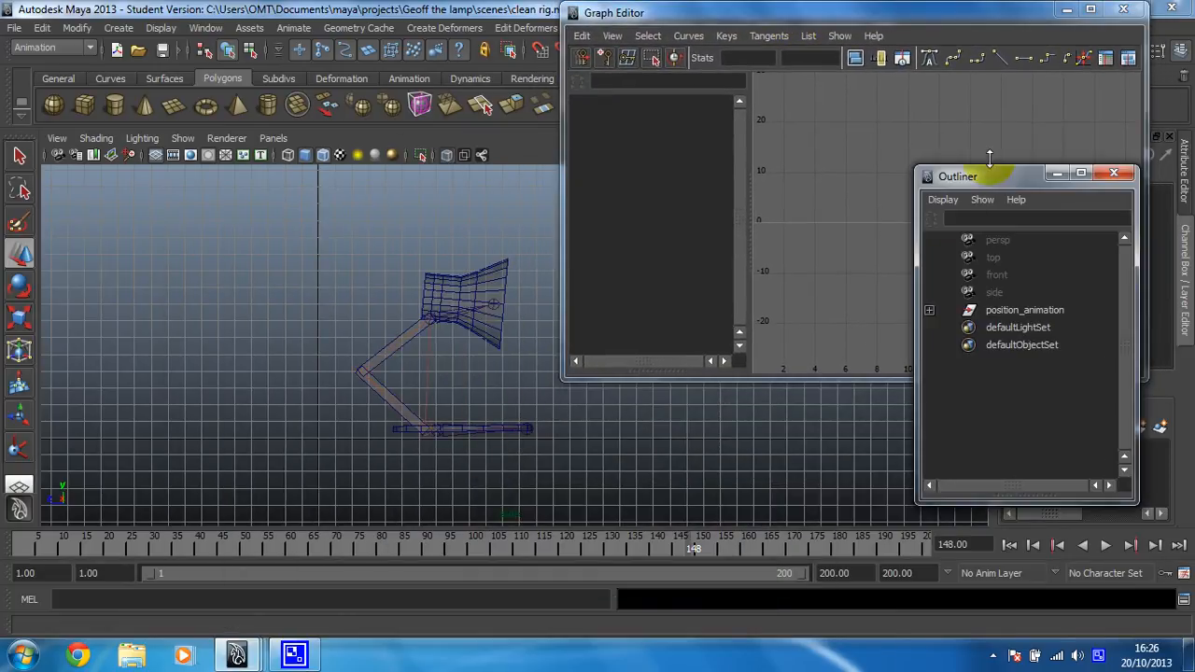
{"action": "left_click_drag", "start_coordinate": [957, 176], "coordinate": [997, 305]}
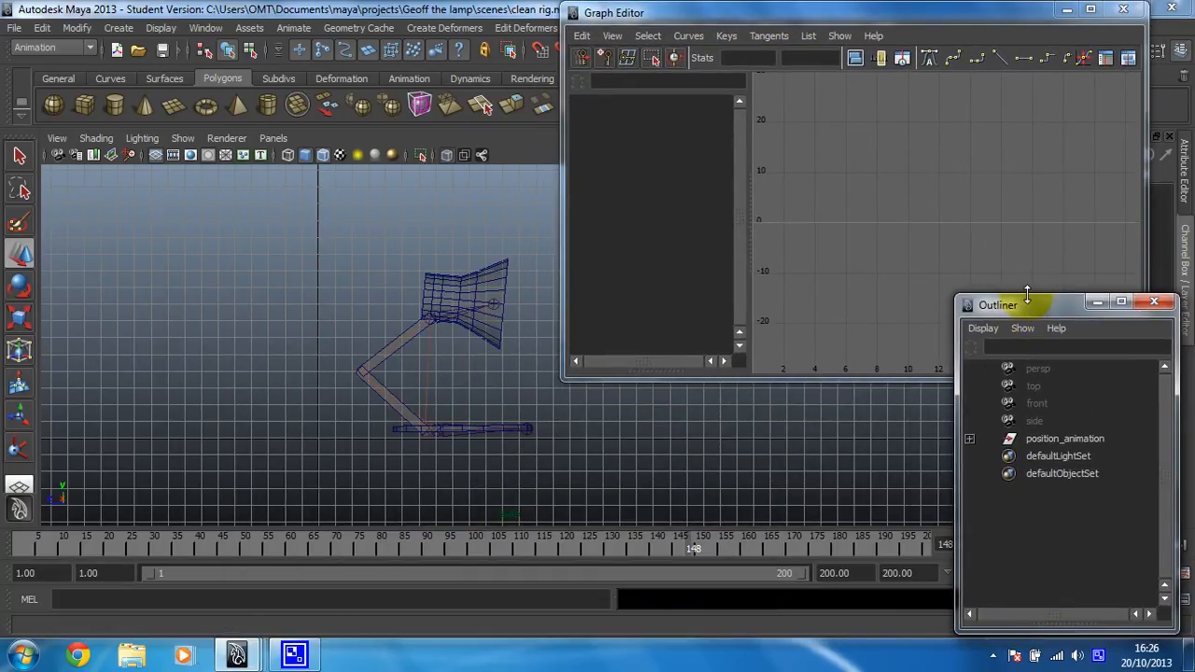
{"action": "left_click_drag", "start_coordinate": [997, 304], "coordinate": [997, 398]}
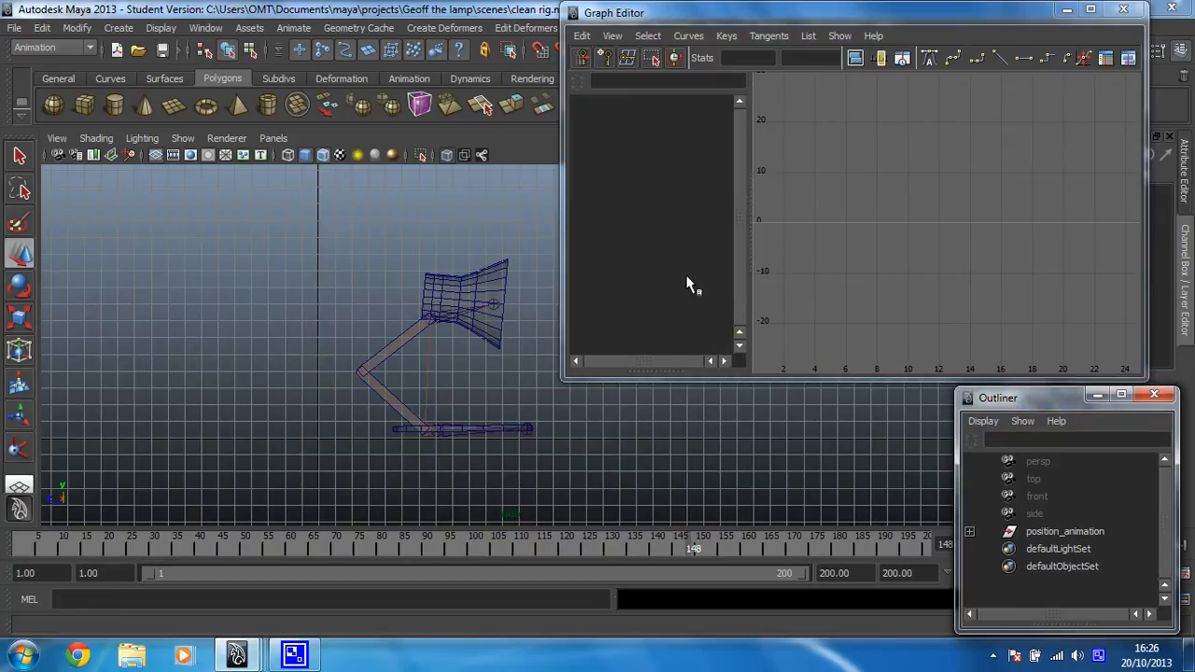
Select ikHandle1, set its curves' post-infinity to Cycle, and move the Outliner aside
{"action": "left_click", "coordinate": [1064, 532]}
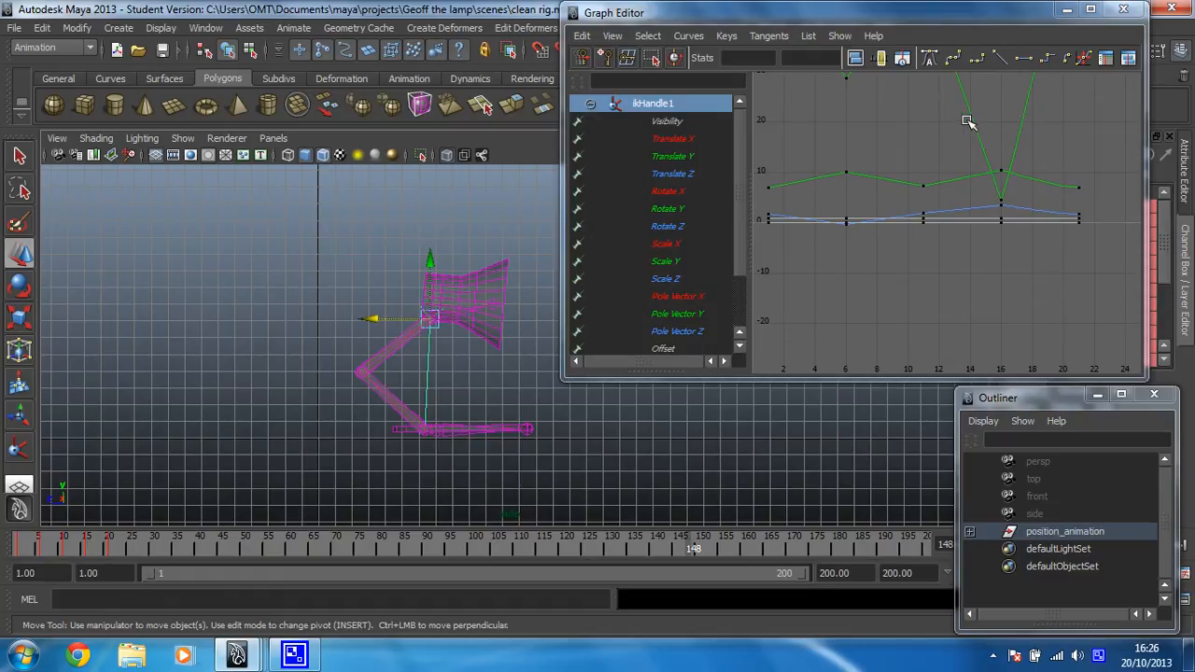
{"action": "mouse_move", "coordinate": [953, 259]}
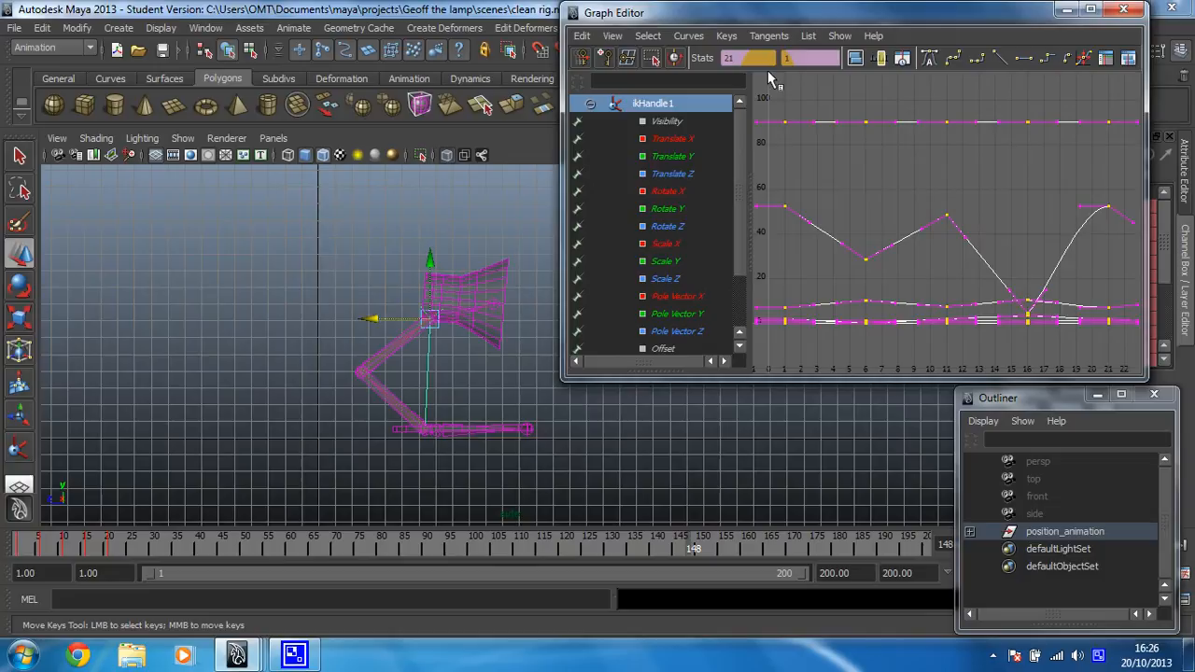
{"action": "left_click", "coordinate": [688, 35]}
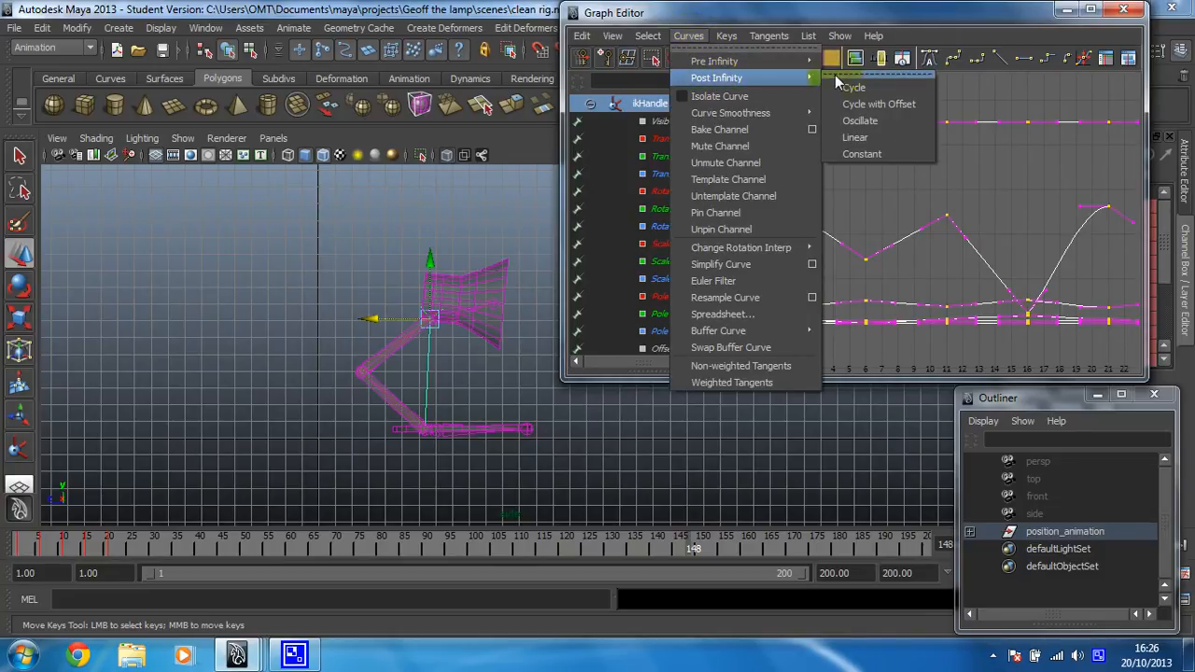
{"action": "left_click", "coordinate": [851, 87]}
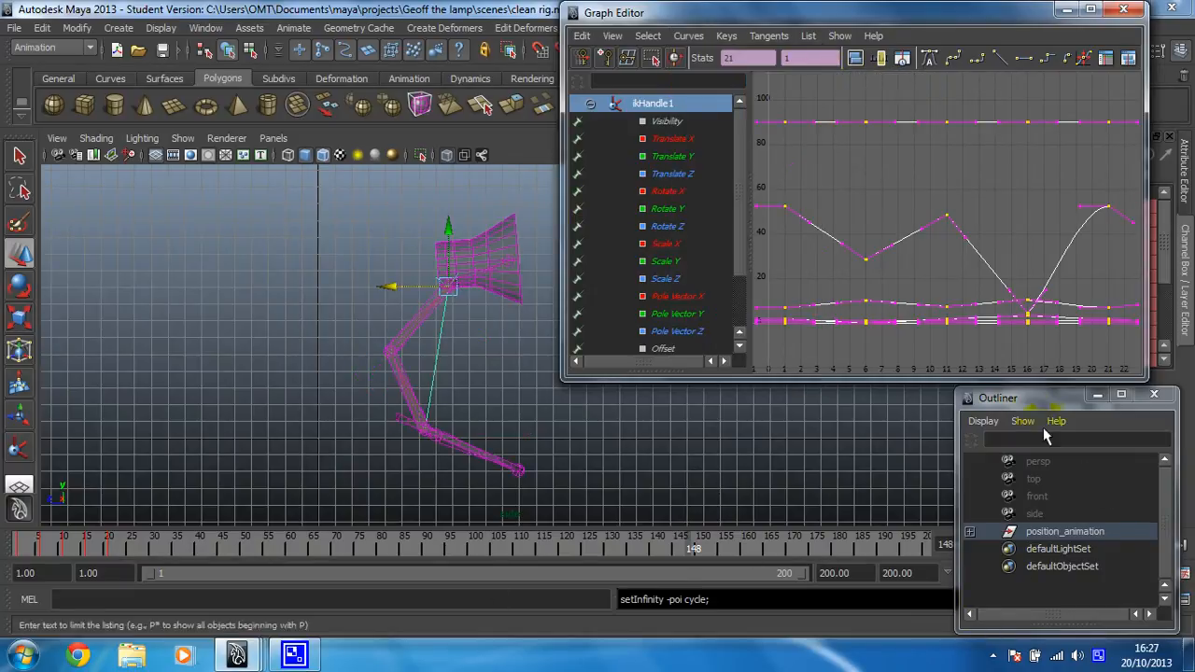
{"action": "left_click_drag", "start_coordinate": [997, 397], "coordinate": [775, 385]}
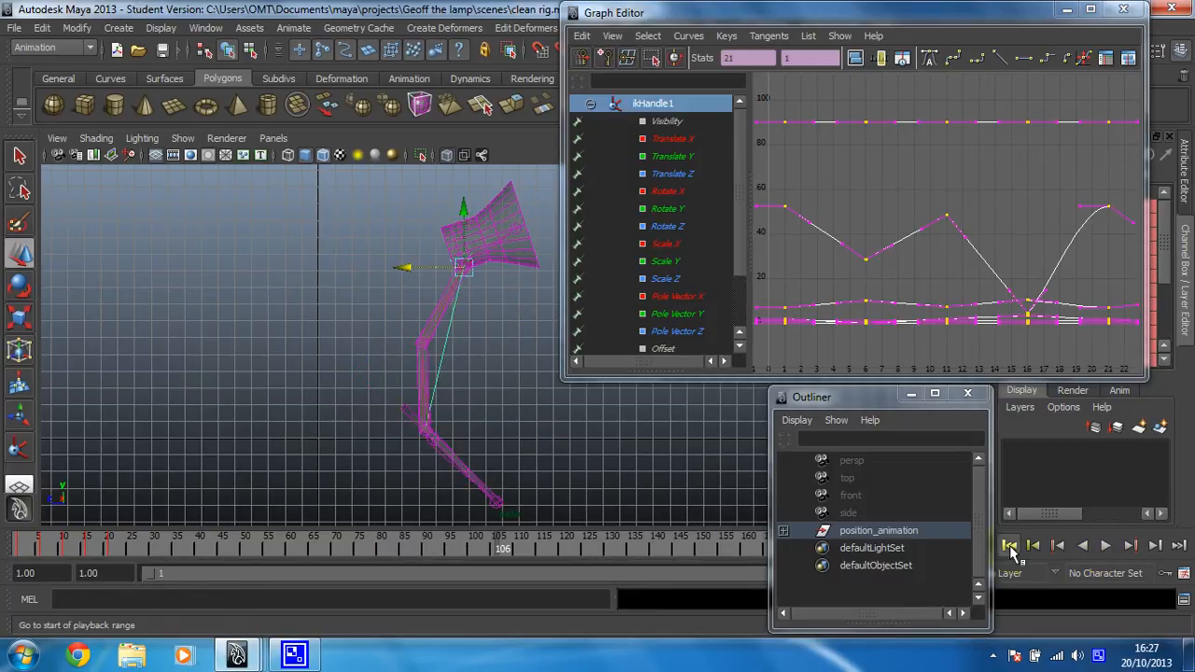
Rewind, set Height_Animation's curves to post-infinity Cycle, then play and stop to check
{"action": "left_click", "coordinate": [1010, 546]}
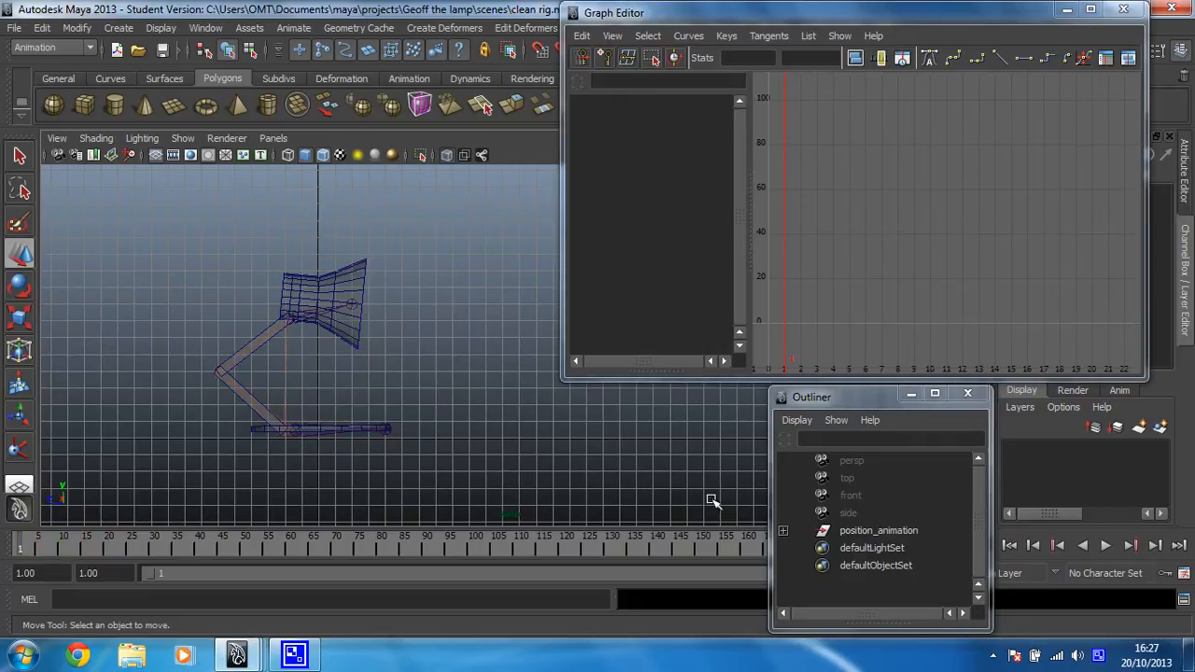
{"action": "left_click", "coordinate": [783, 530]}
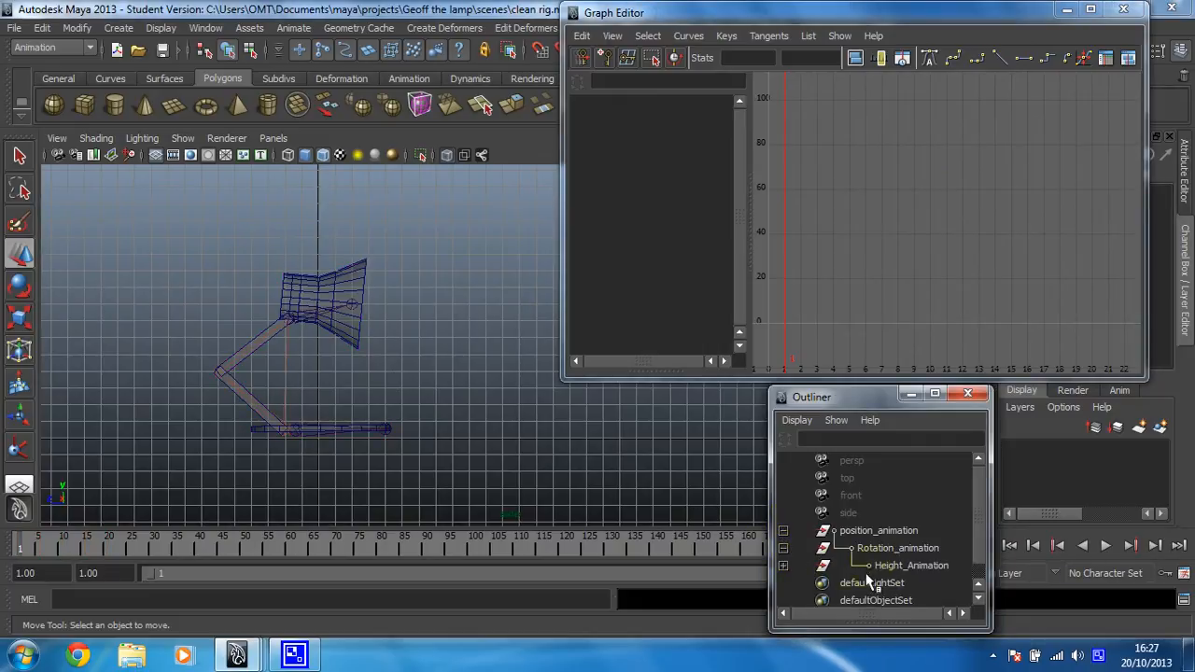
{"action": "left_click", "coordinate": [911, 564]}
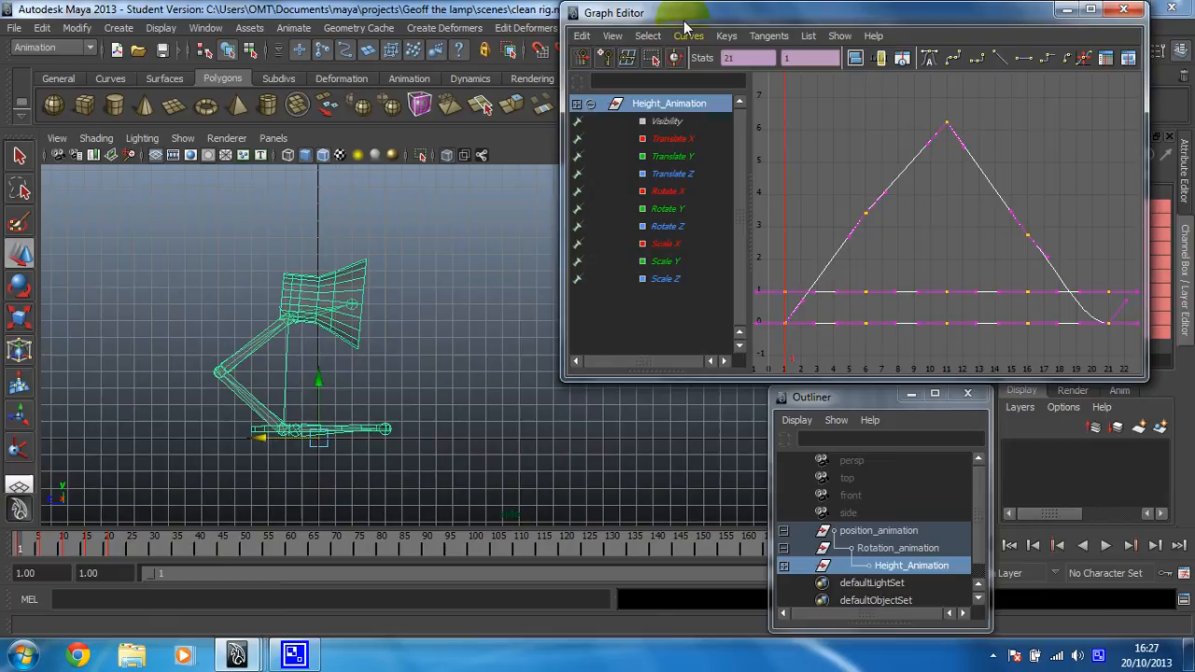
{"action": "left_click", "coordinate": [688, 36]}
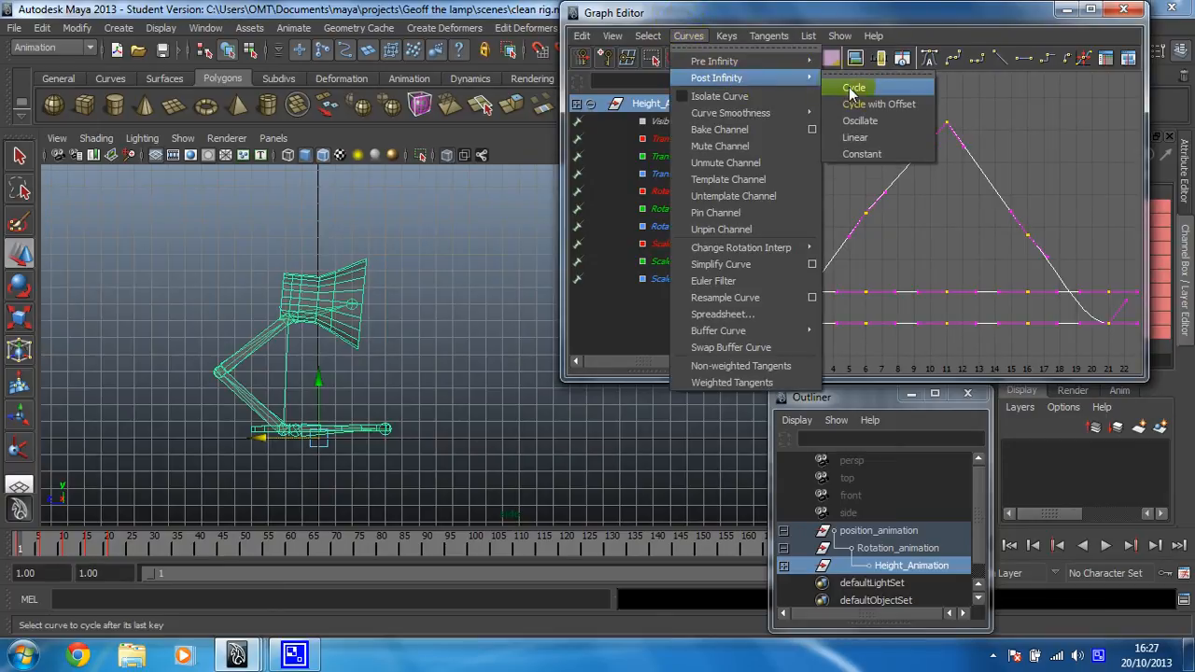
{"action": "left_click", "coordinate": [853, 86]}
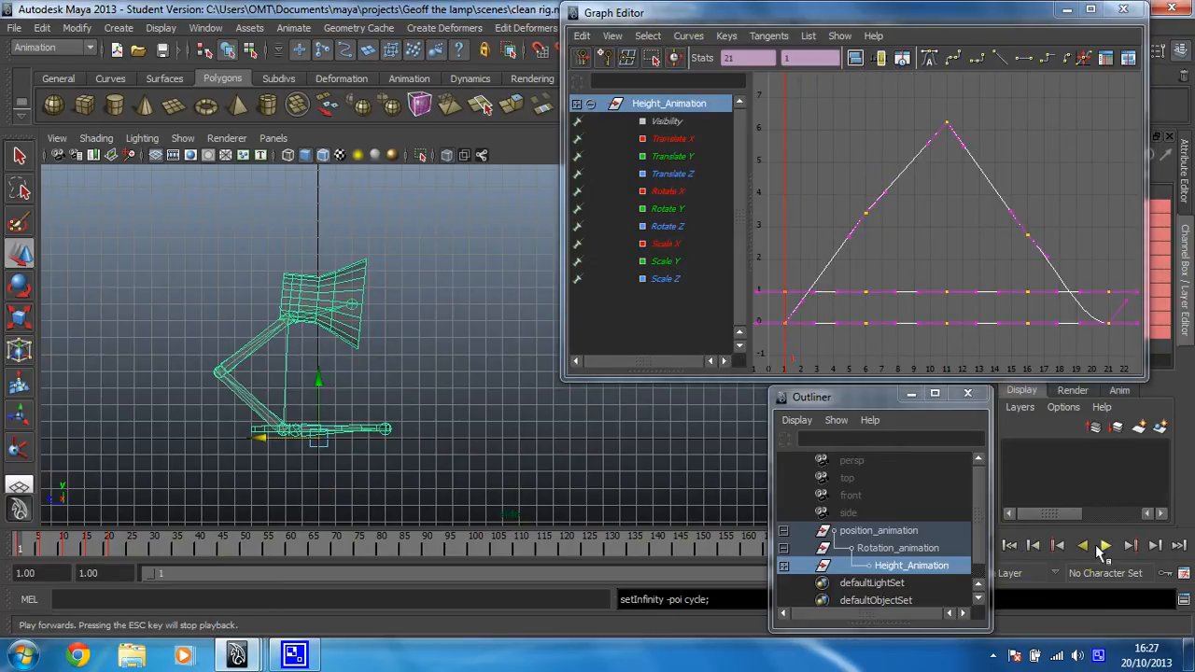
{"action": "left_click", "coordinate": [1104, 545]}
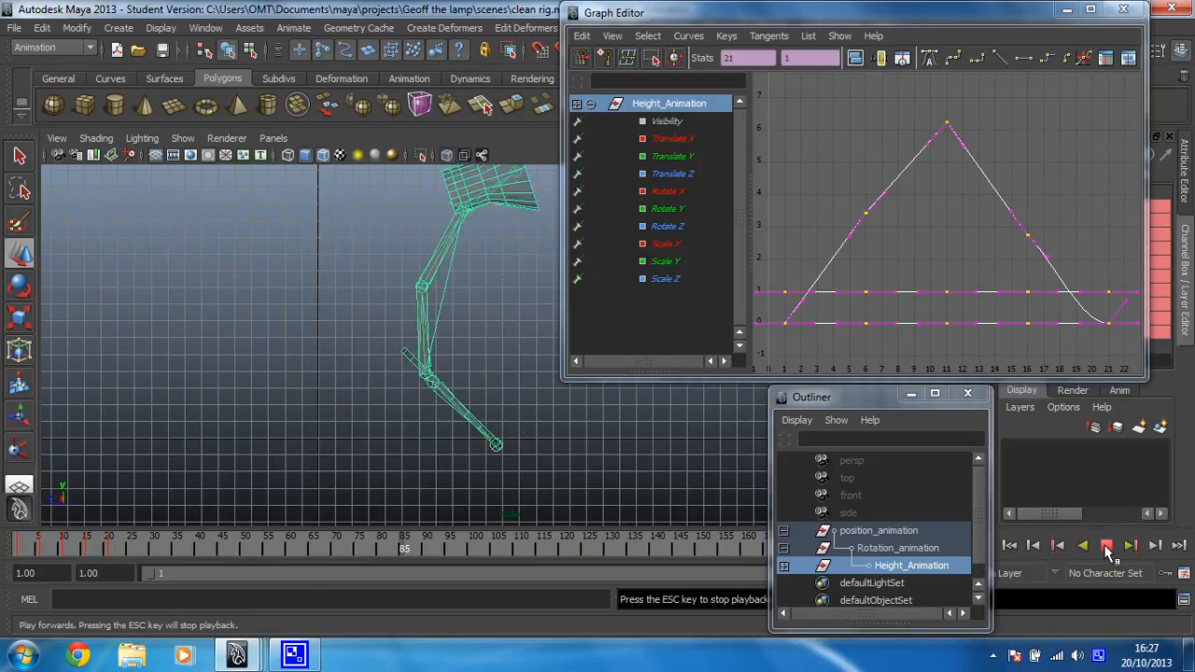
{"action": "left_click", "coordinate": [1009, 546]}
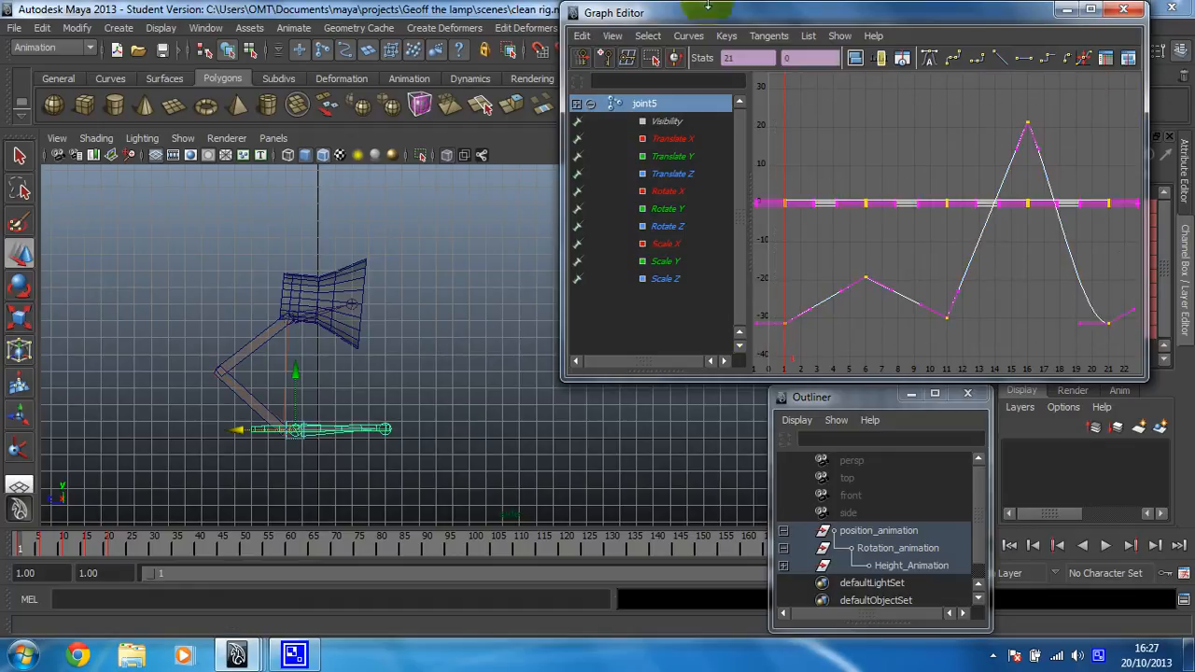
Set joint5's selected curves to post-infinity Cycle
{"action": "left_click", "coordinate": [688, 36]}
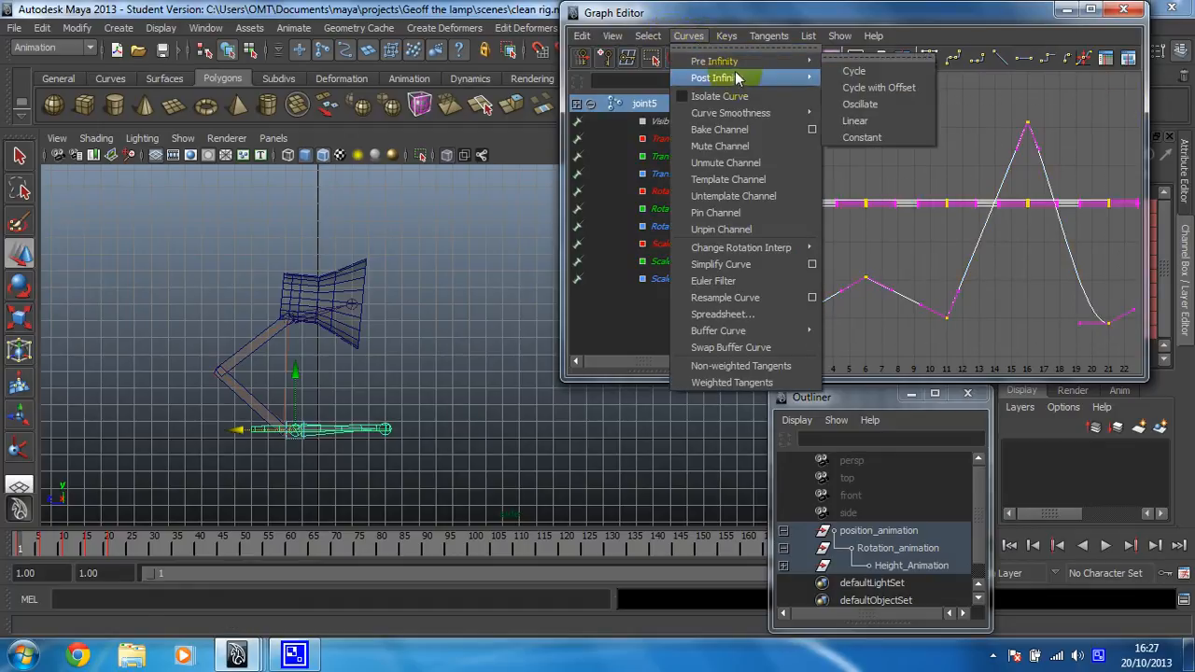
{"action": "left_click", "coordinate": [853, 70]}
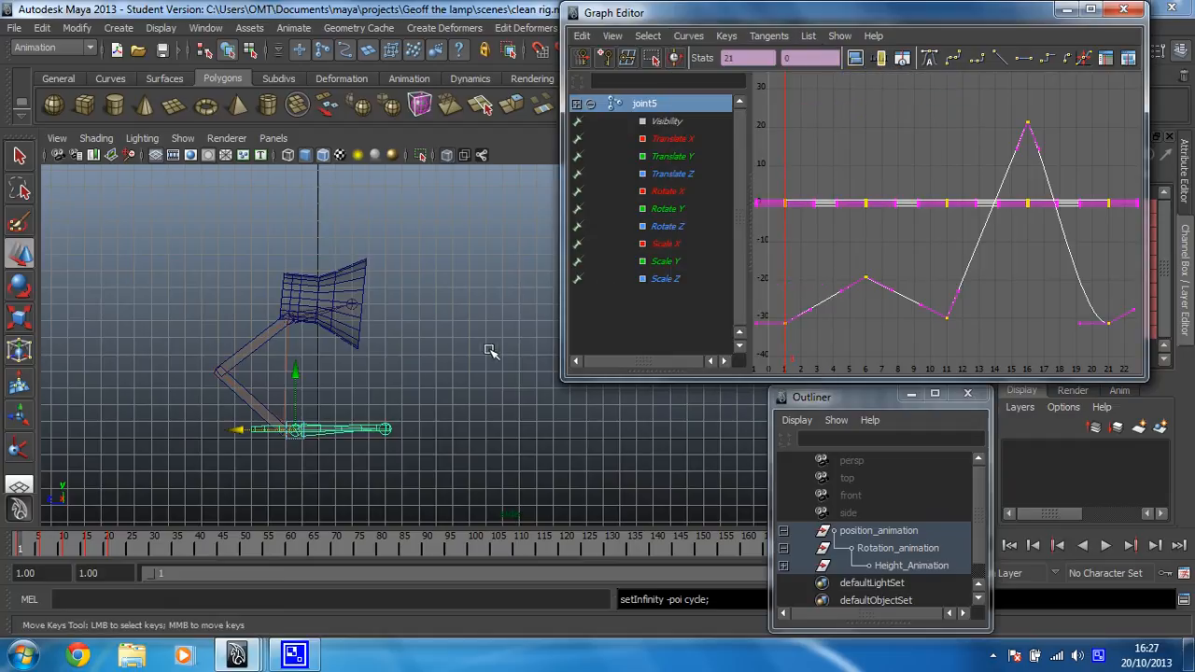
{"action": "mouse_move", "coordinate": [495, 448]}
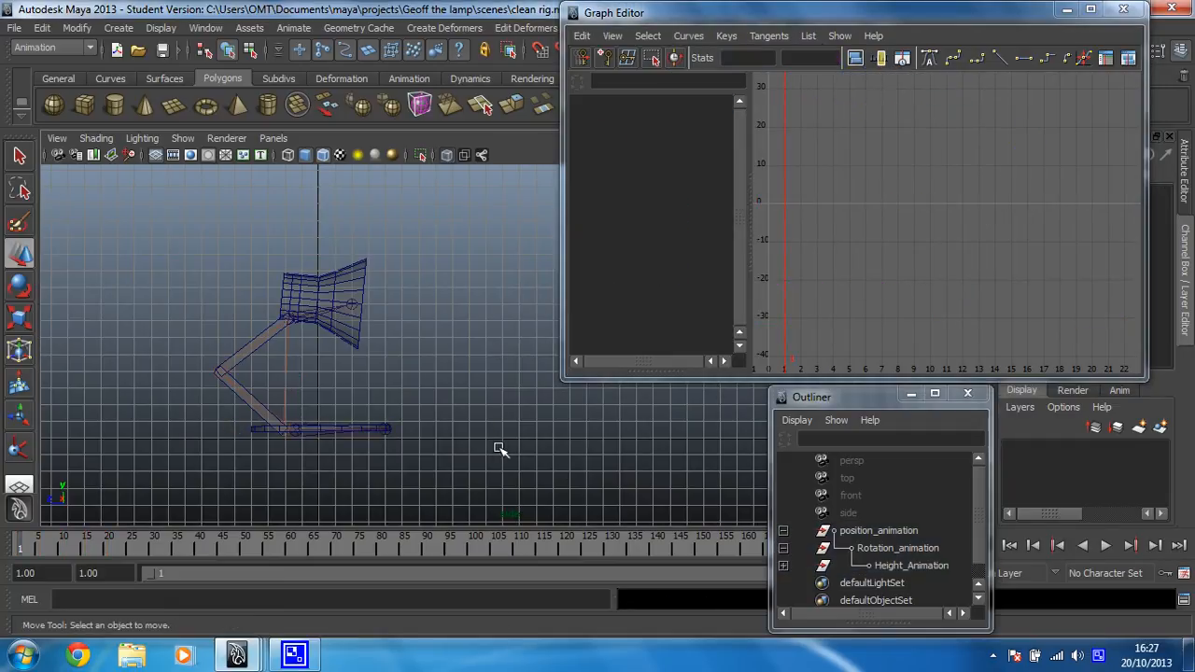
Load Rotation_animation's curves and set their post-infinity to Cycle
{"action": "left_click", "coordinate": [897, 548]}
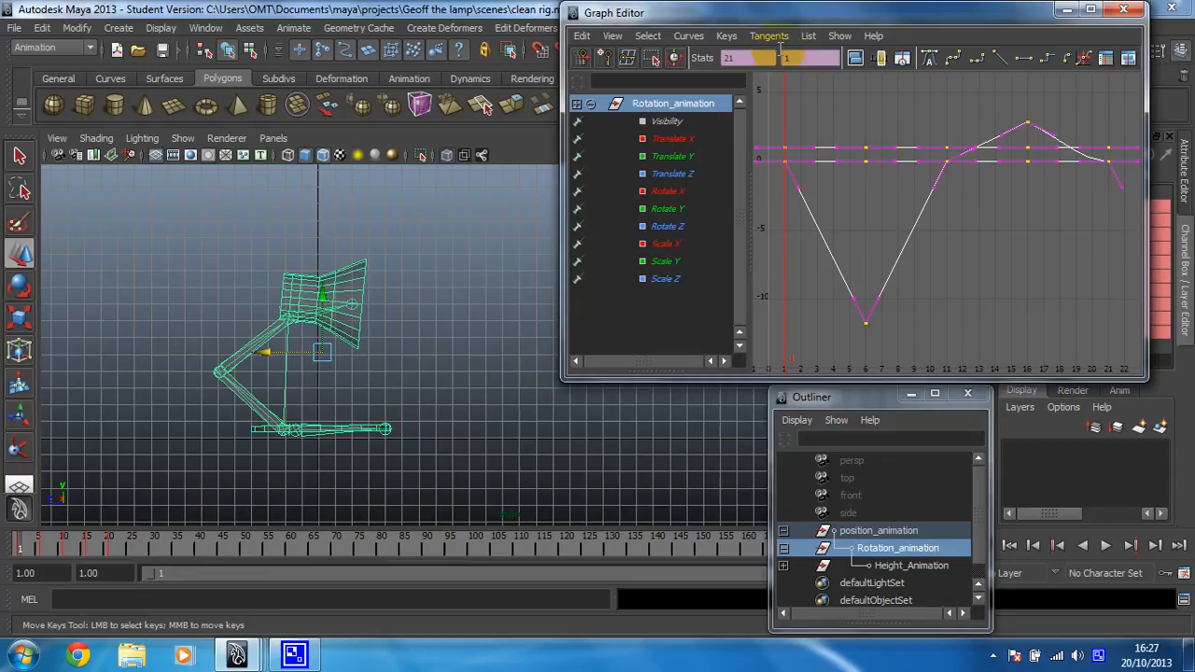
{"action": "left_click", "coordinate": [688, 36]}
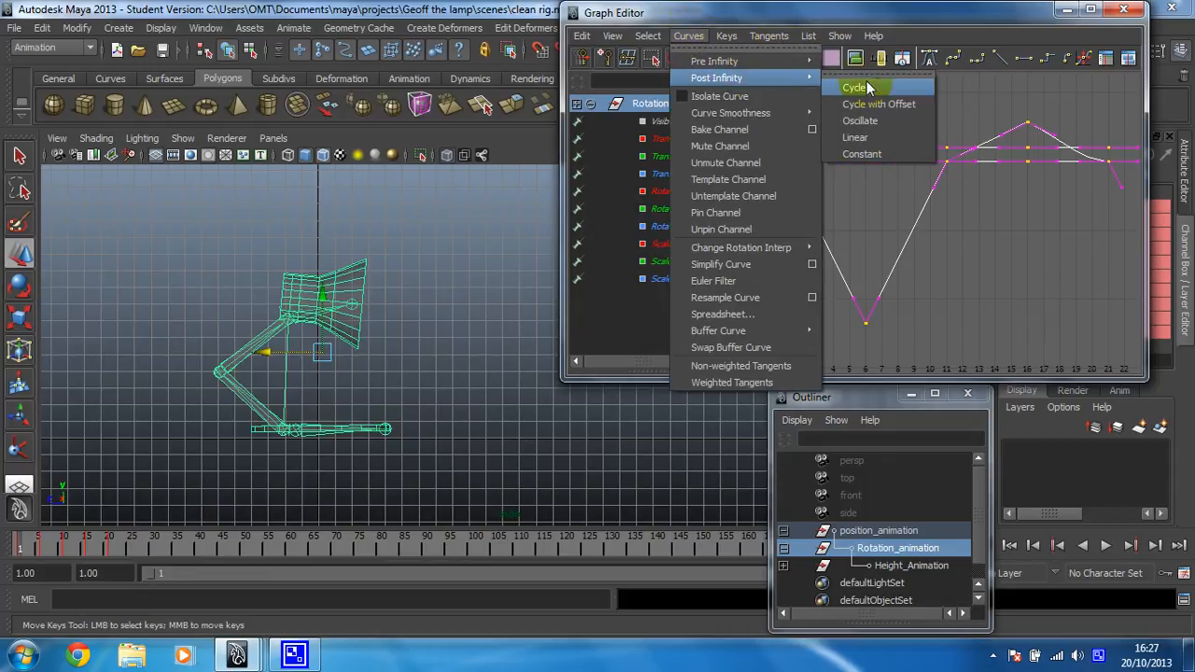
{"action": "left_click", "coordinate": [855, 87]}
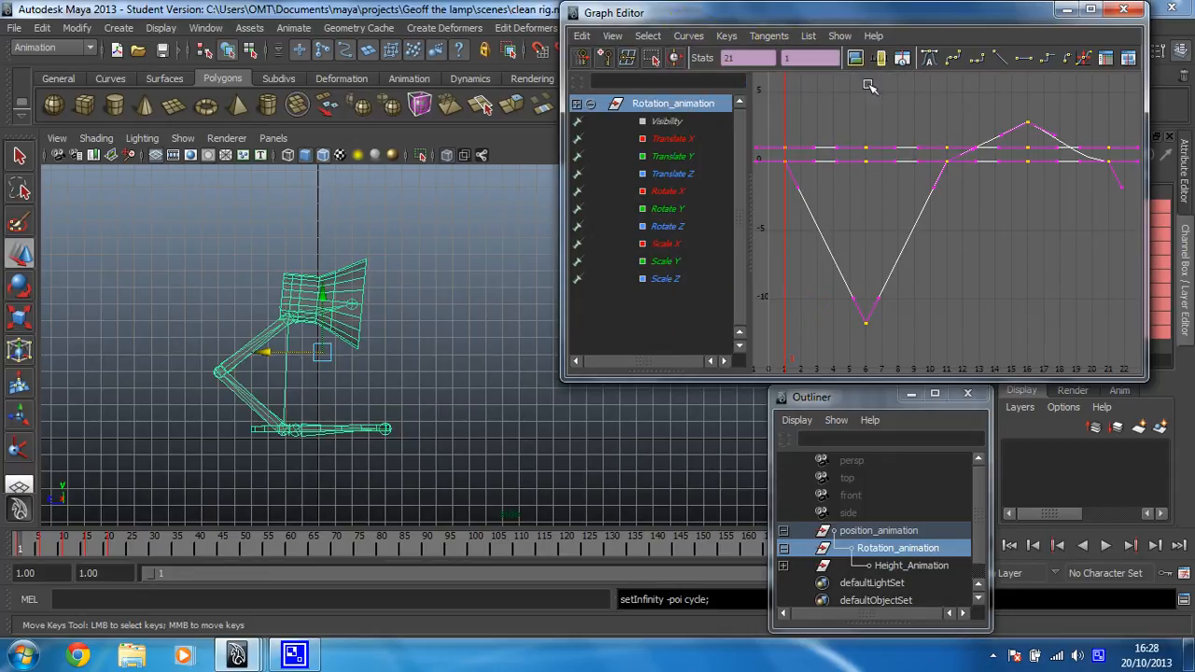
{"action": "mouse_move", "coordinate": [462, 371]}
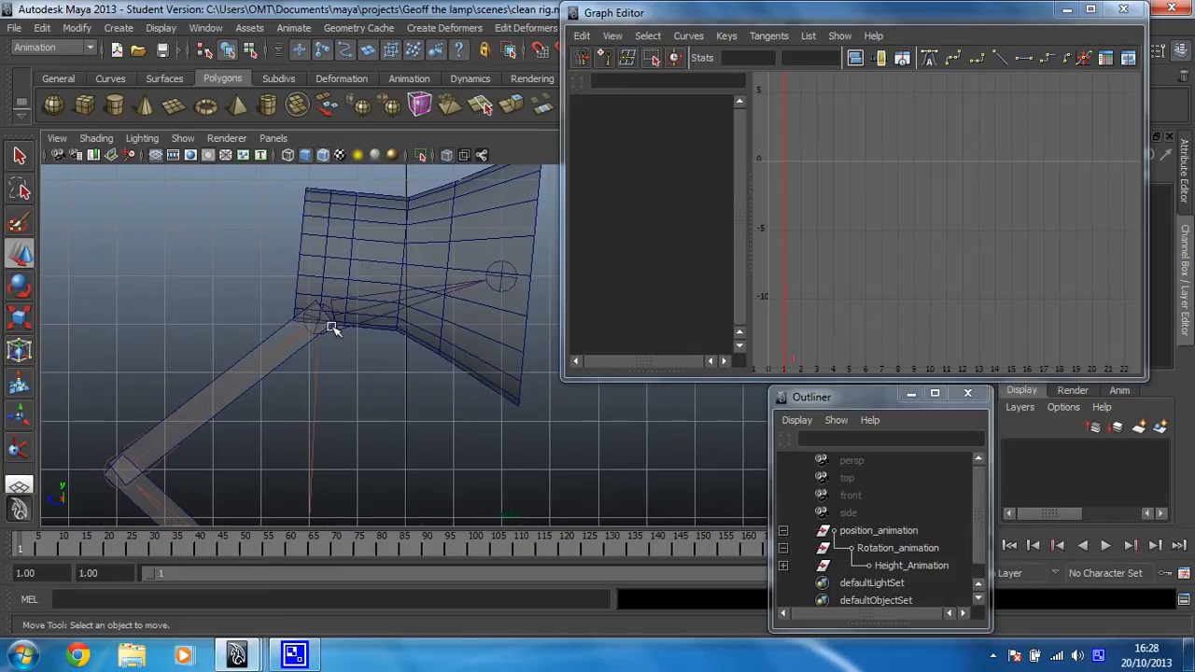
Pick the lamp head joint3 in the viewport and set its curves to post-infinity Cycle
{"action": "left_click", "coordinate": [333, 327]}
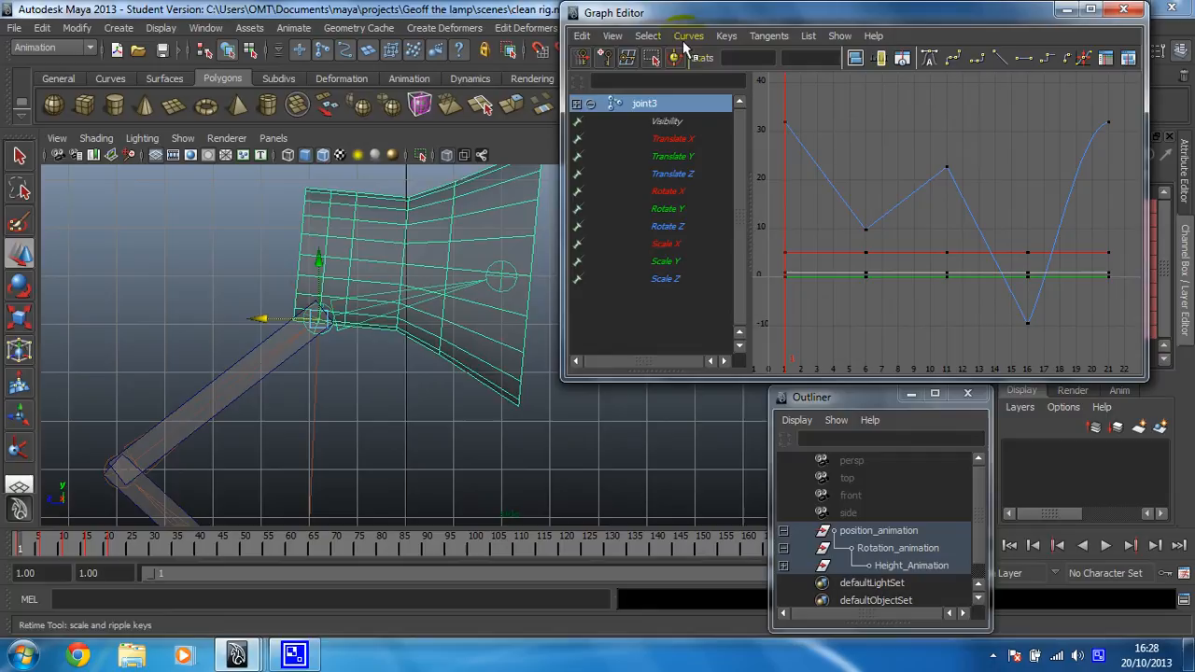
{"action": "left_click", "coordinate": [688, 35]}
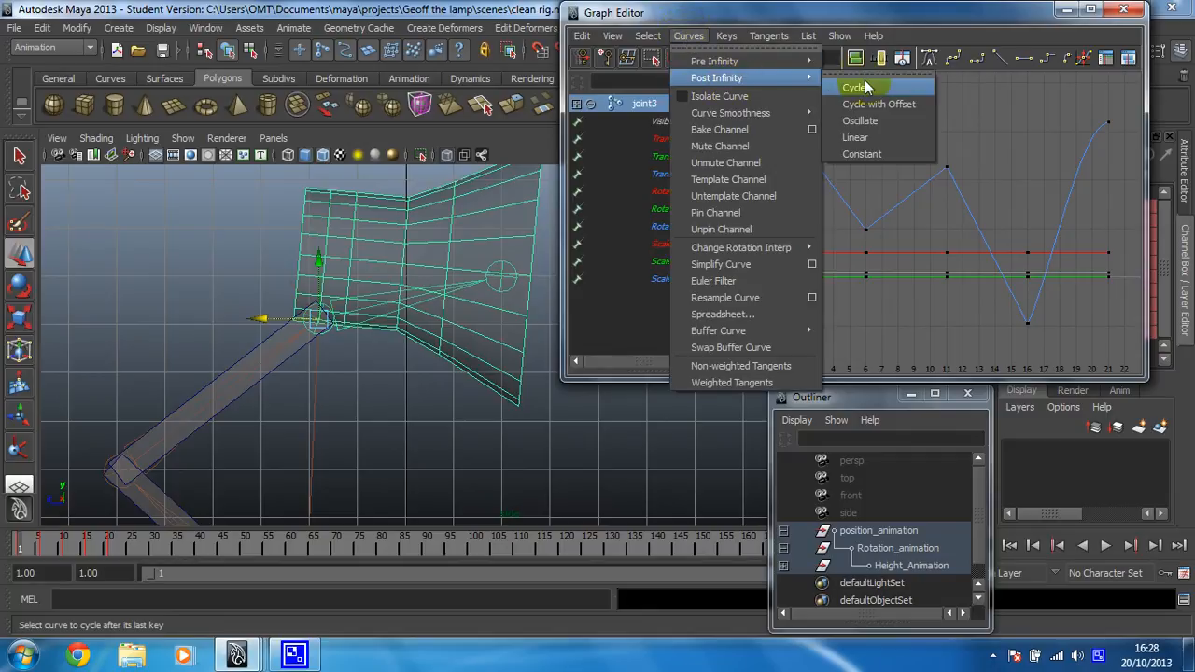
{"action": "left_click", "coordinate": [852, 86]}
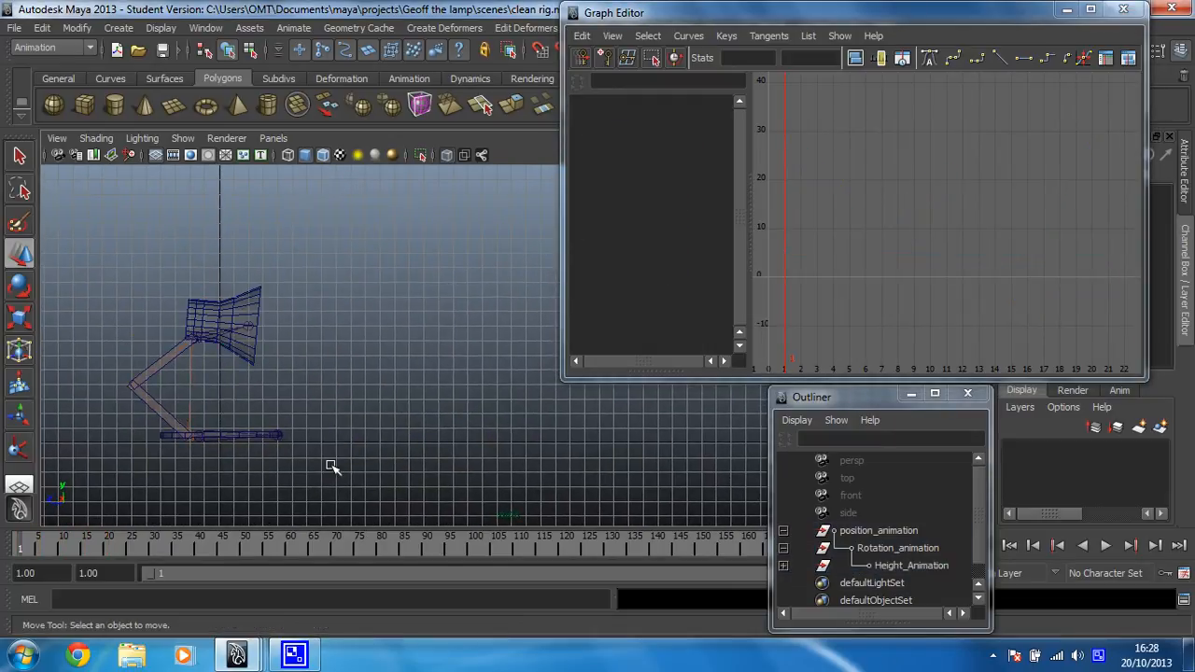
Load position_animation's curves in the Graph Editor and select all their keys
{"action": "left_click", "coordinate": [1105, 545]}
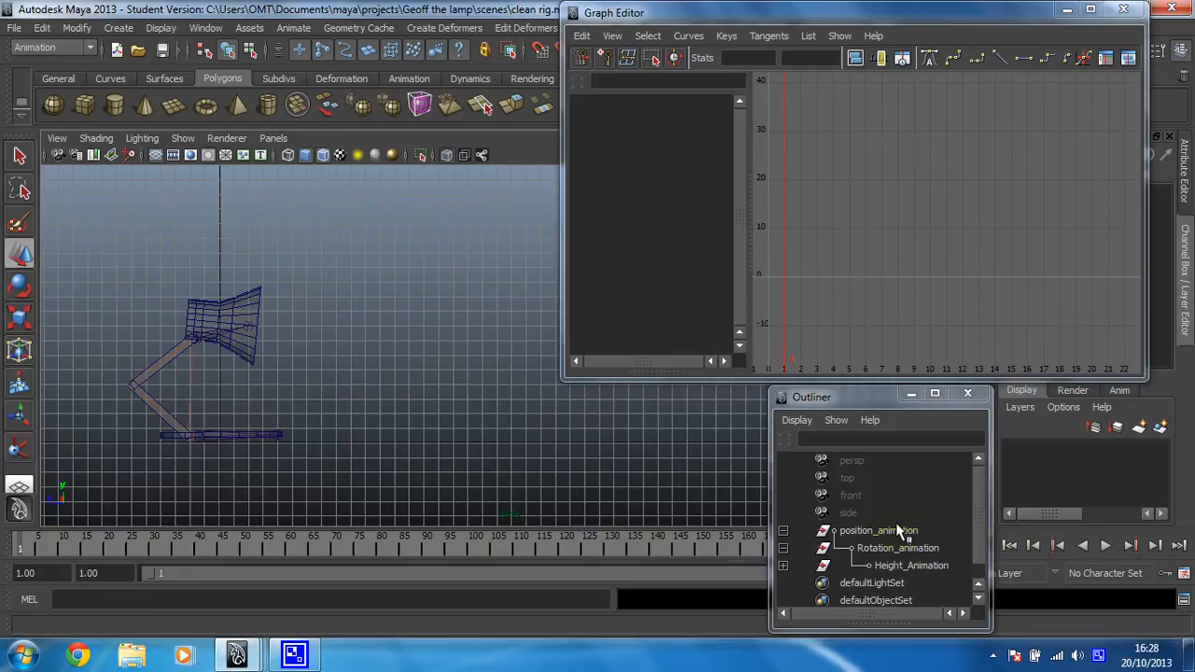
{"action": "left_click", "coordinate": [877, 530]}
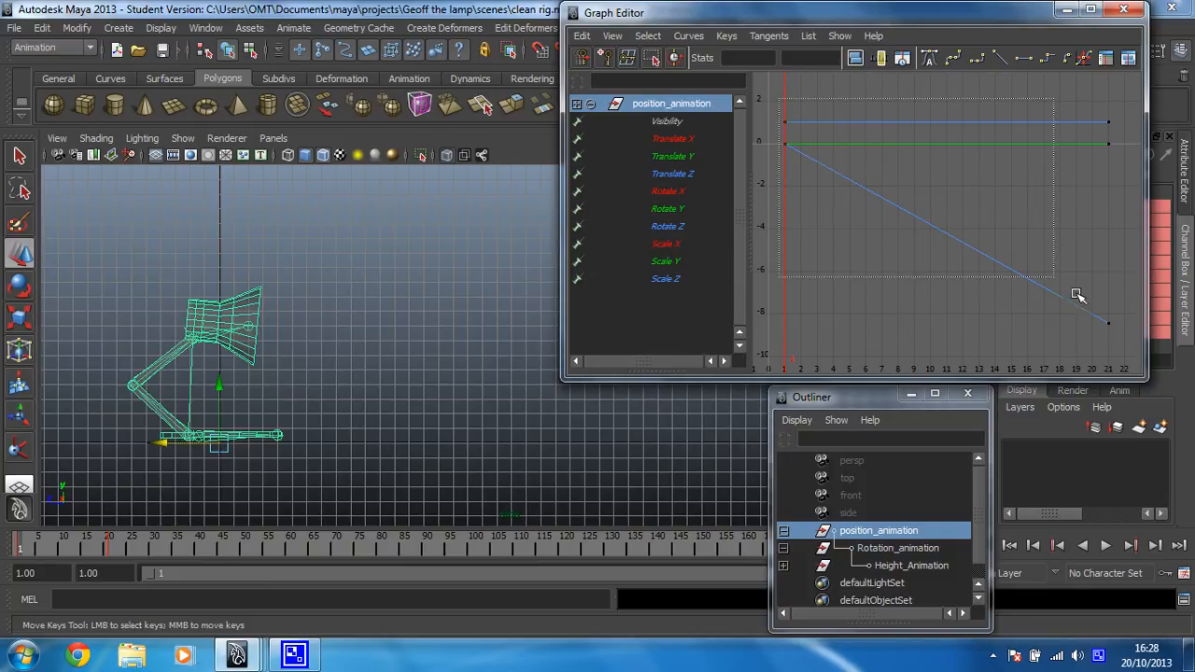
{"action": "left_click", "coordinate": [688, 35]}
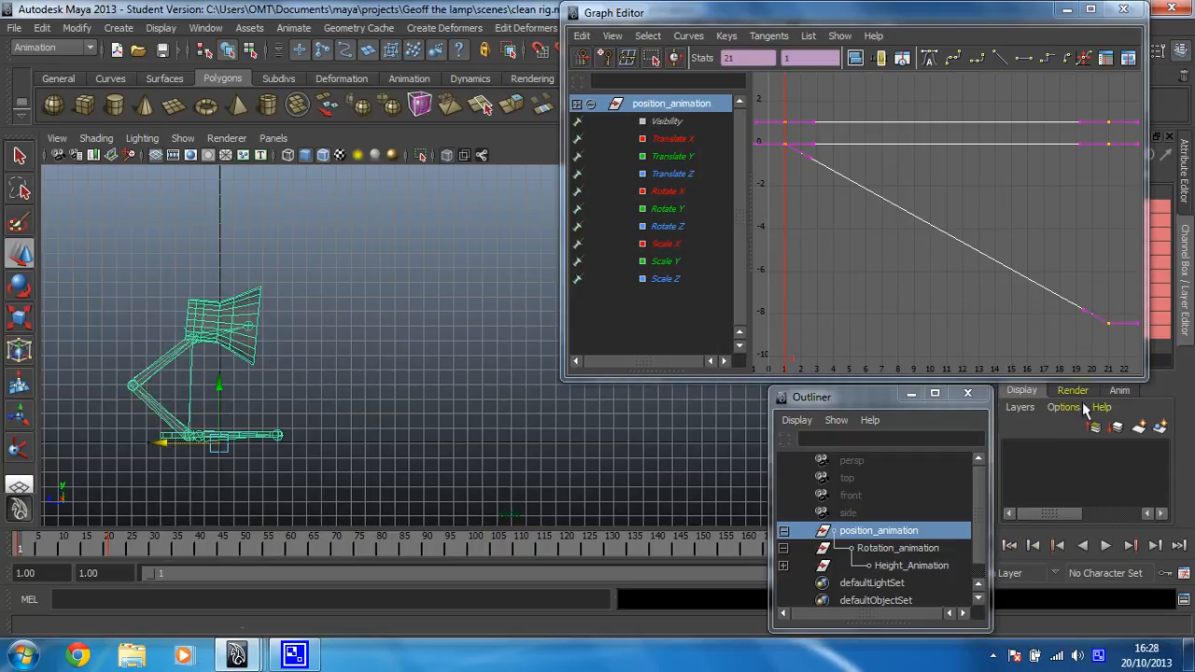
Set position_animation's post-infinity to Cycle with Offset and return to the playback start
{"action": "left_click", "coordinate": [688, 36]}
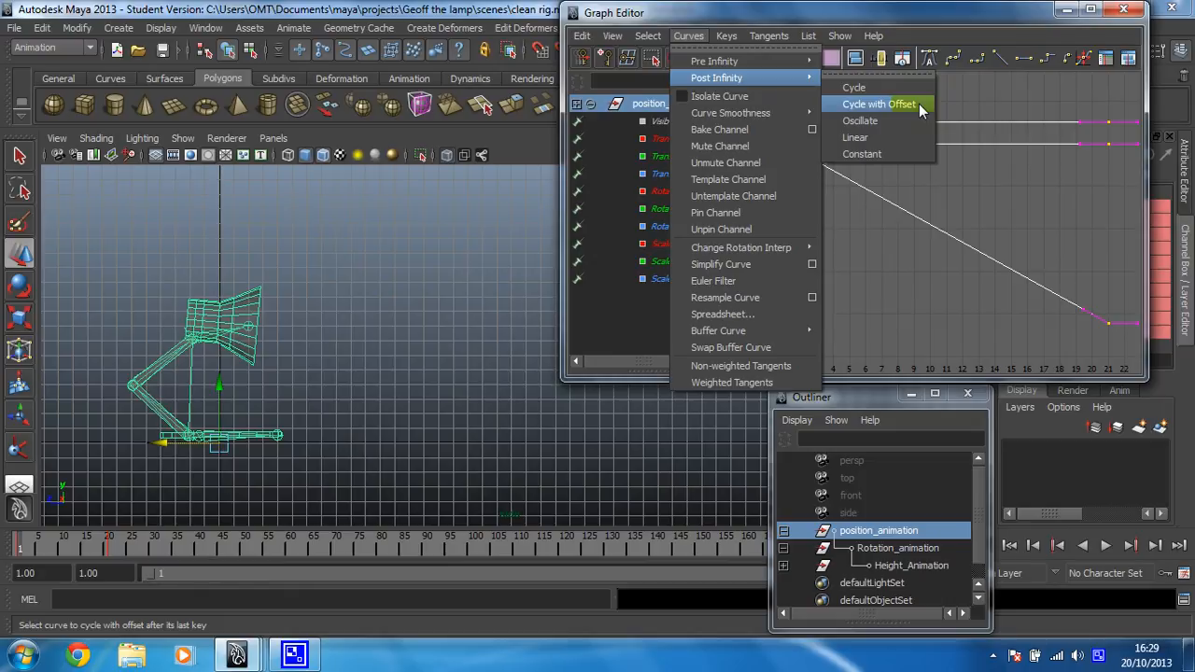
{"action": "left_click", "coordinate": [878, 103]}
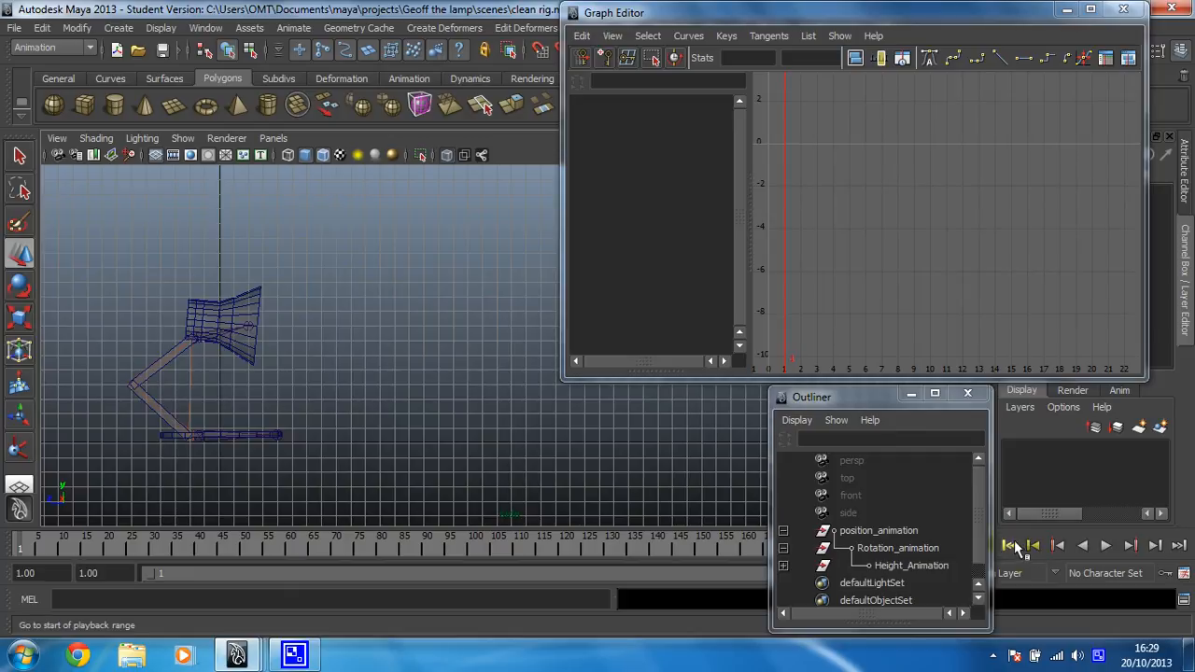
{"action": "left_click", "coordinate": [1105, 546]}
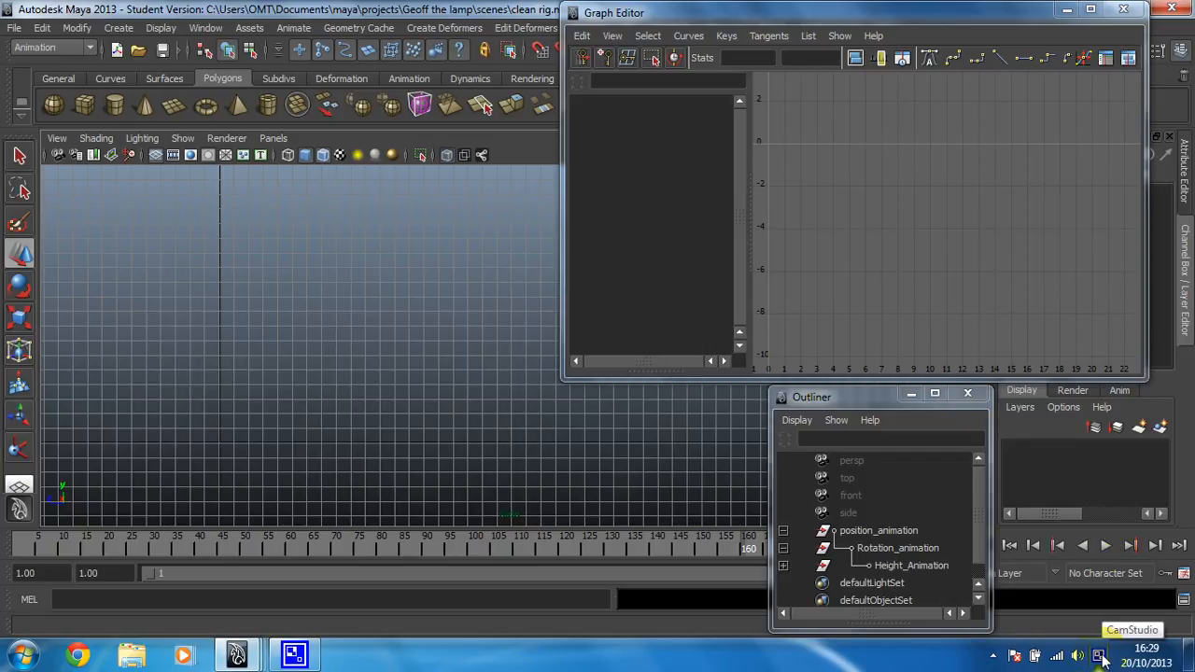
Play the animation so the looping lamp hops forward out of view
{"action": "left_click", "coordinate": [1100, 657]}
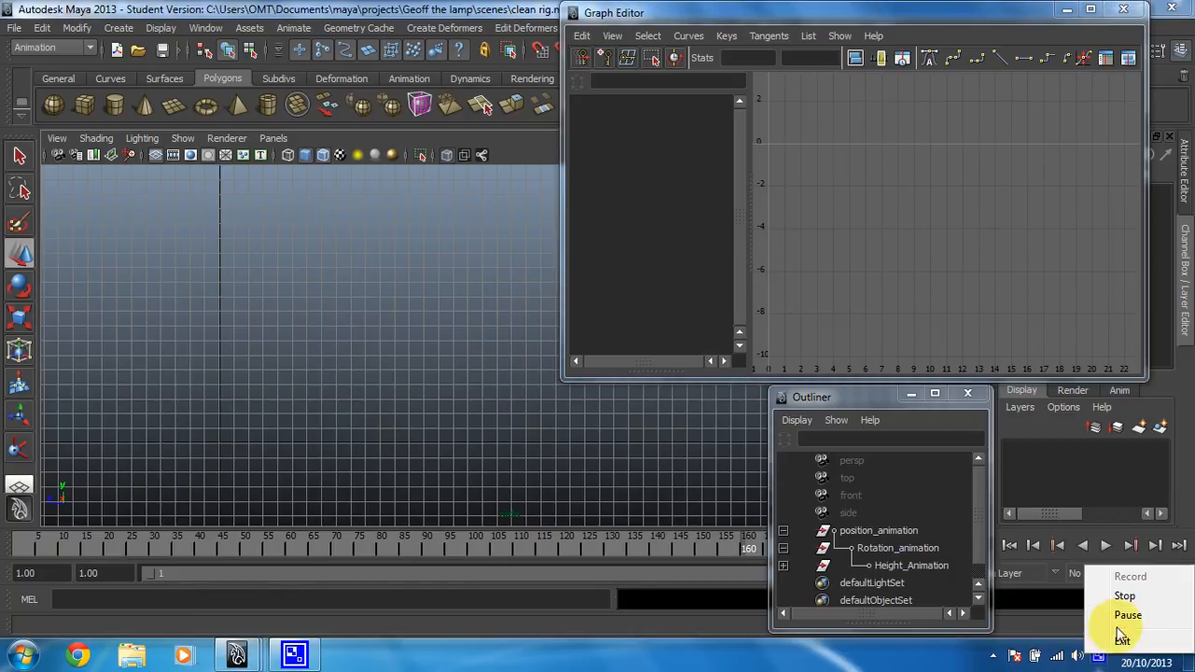